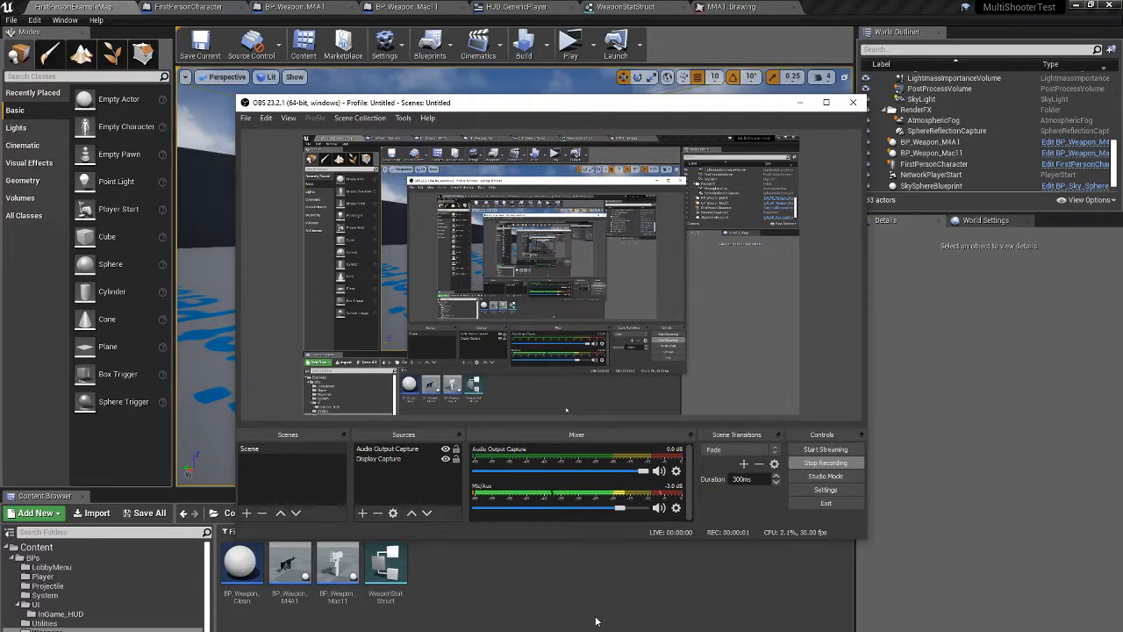
Minimize the OBS recording window to reveal the editor and level
{"action": "left_click", "coordinate": [851, 102]}
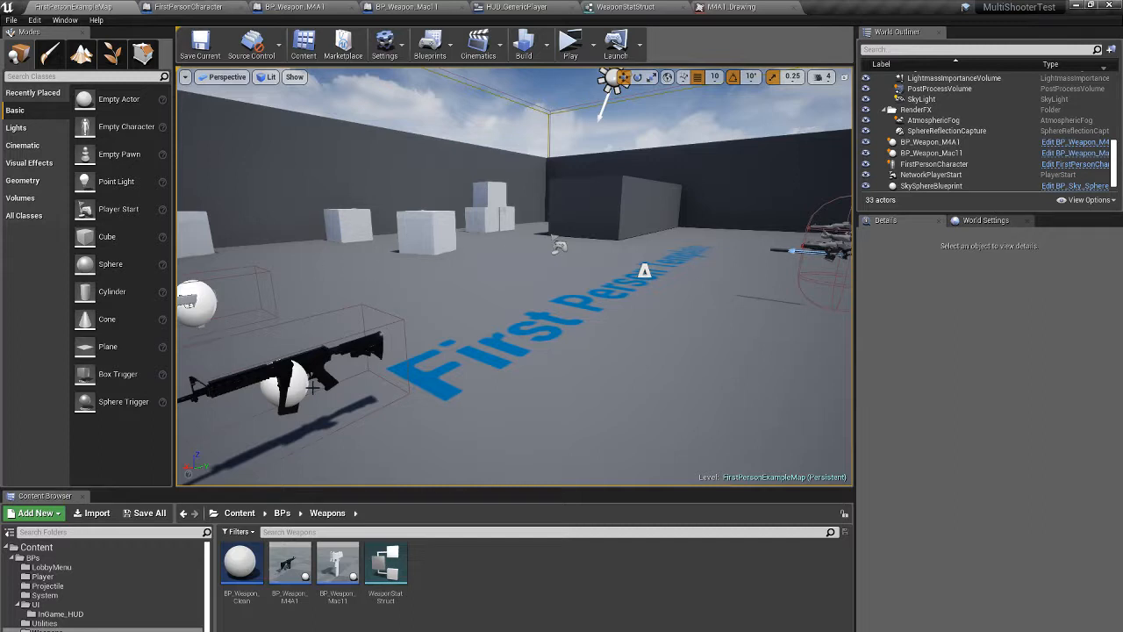
{"action": "mouse_move", "coordinate": [387, 295]}
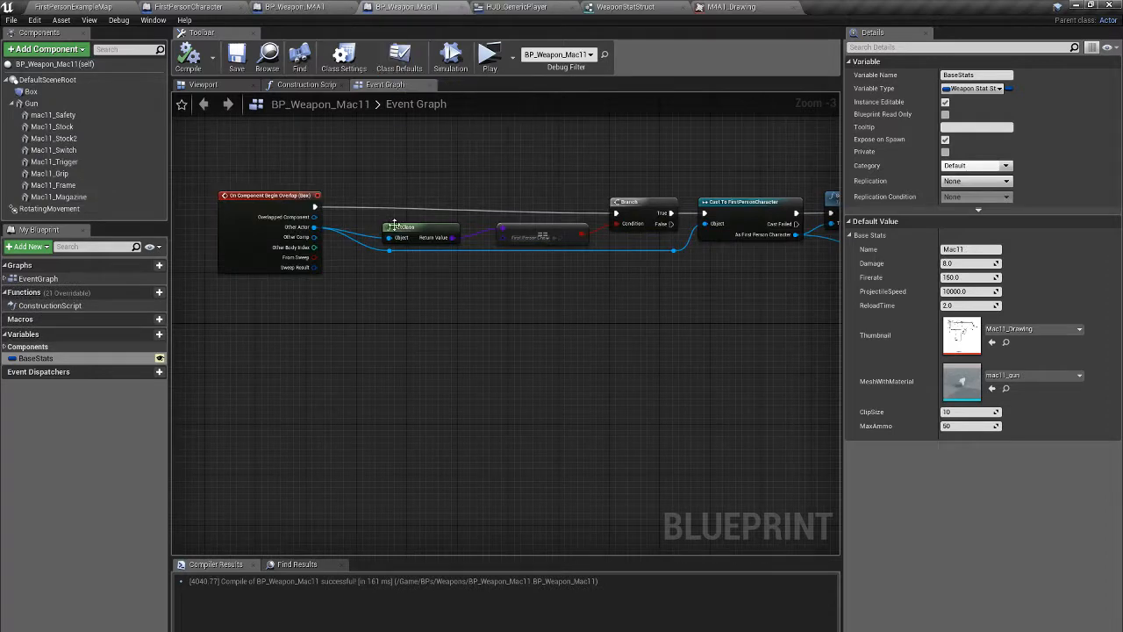
Look over FirstPersonCharacter, WeaponStatStruct and the character viewport, ending on the event graph
{"action": "scroll", "scroll_direction": "down", "scroll_amount": 3}
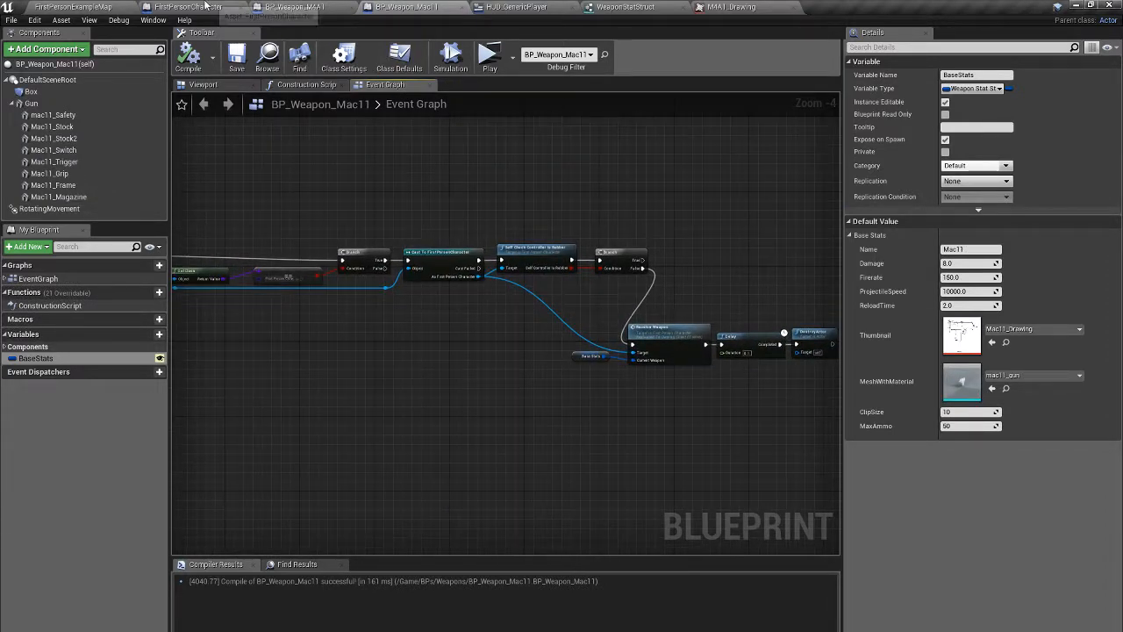
{"action": "left_click", "coordinate": [187, 7]}
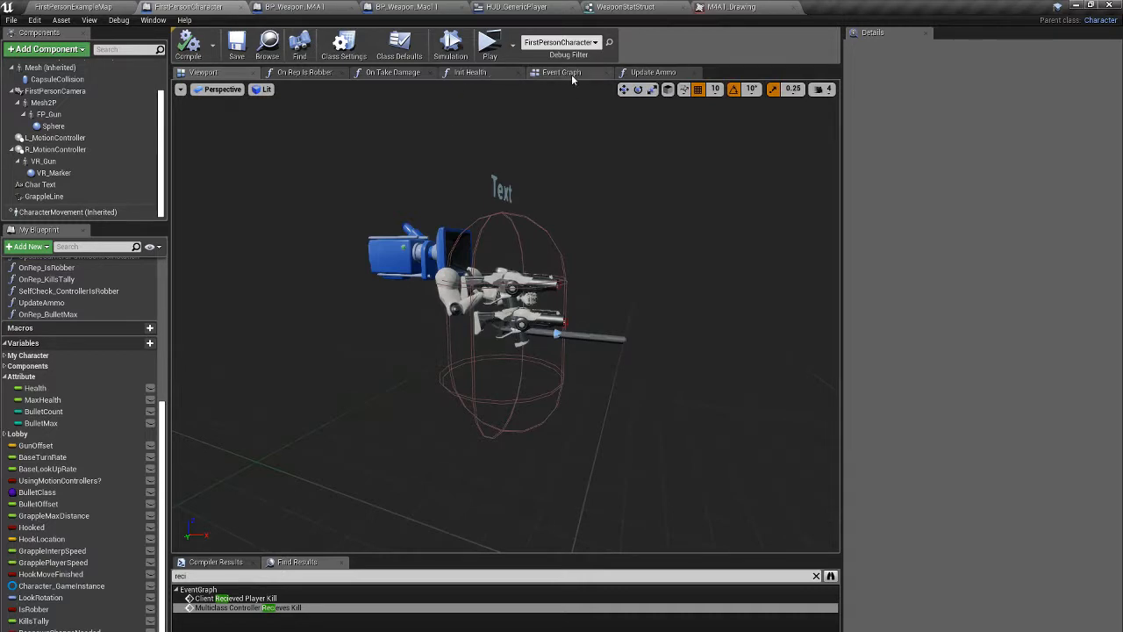
{"action": "left_click", "coordinate": [561, 72]}
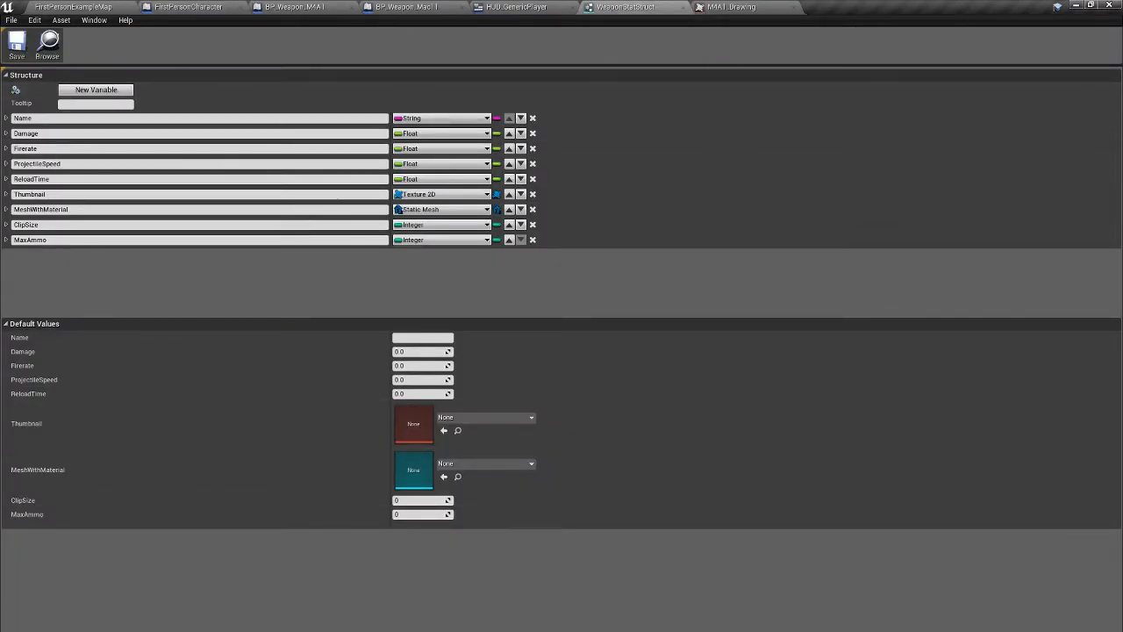
{"action": "mouse_move", "coordinate": [346, 283]}
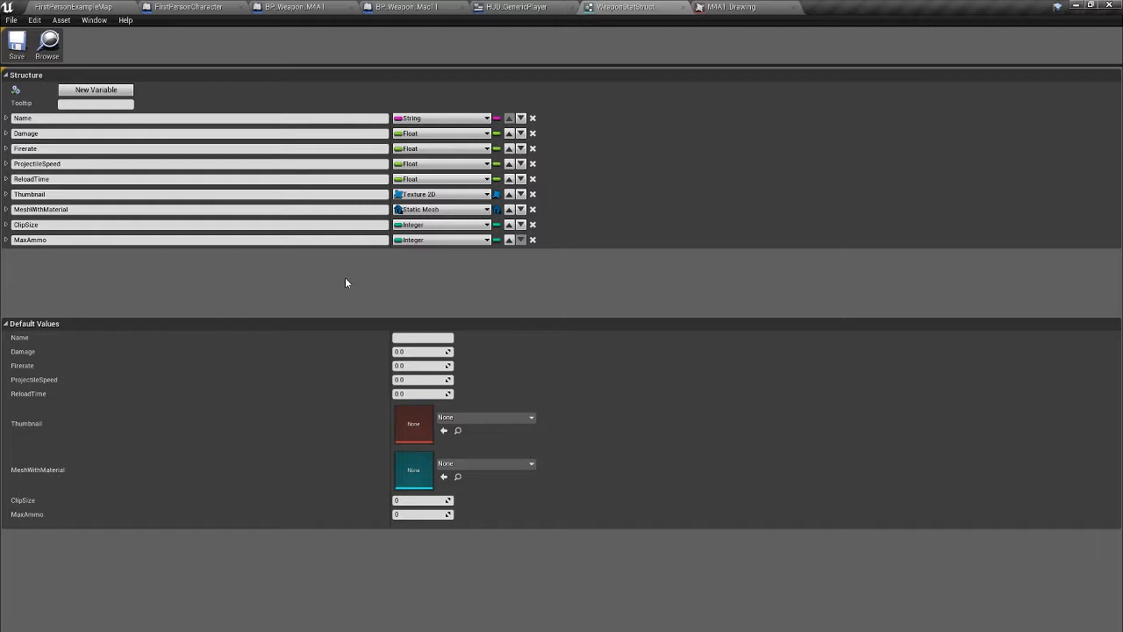
{"action": "mouse_move", "coordinate": [357, 284]}
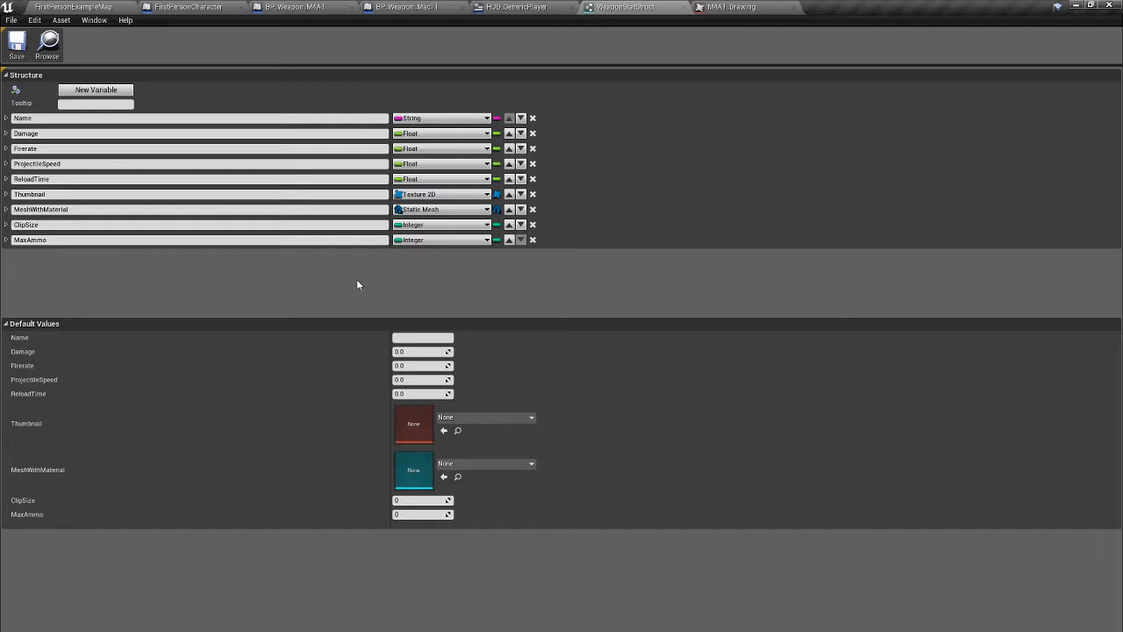
{"action": "mouse_move", "coordinate": [301, 300]}
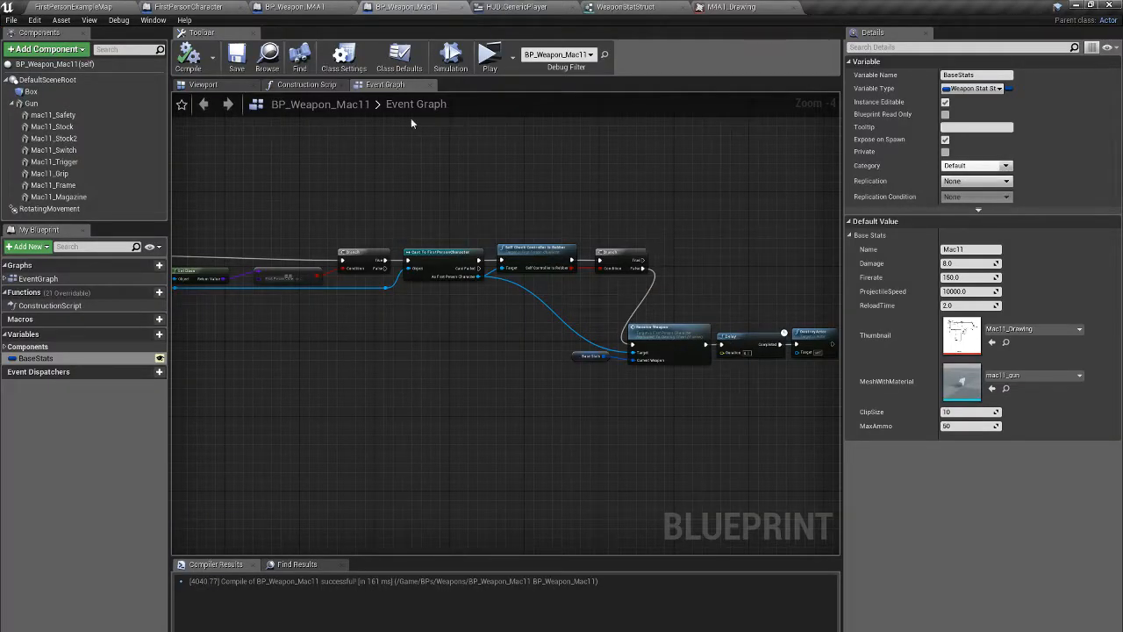
{"action": "left_click", "coordinate": [186, 7]}
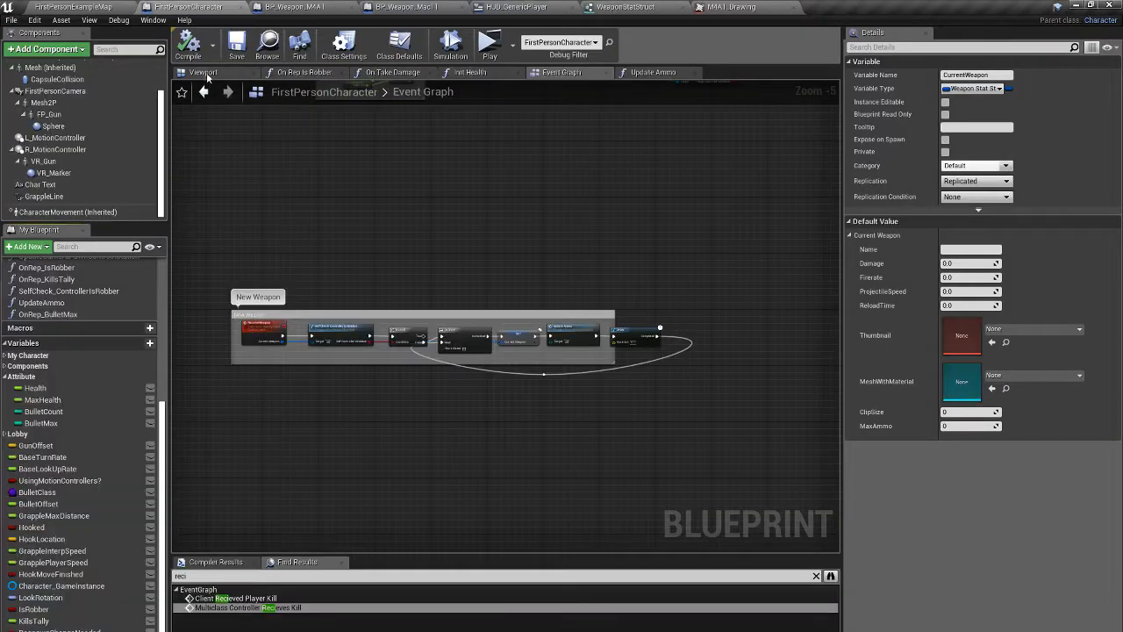
{"action": "left_click", "coordinate": [204, 72]}
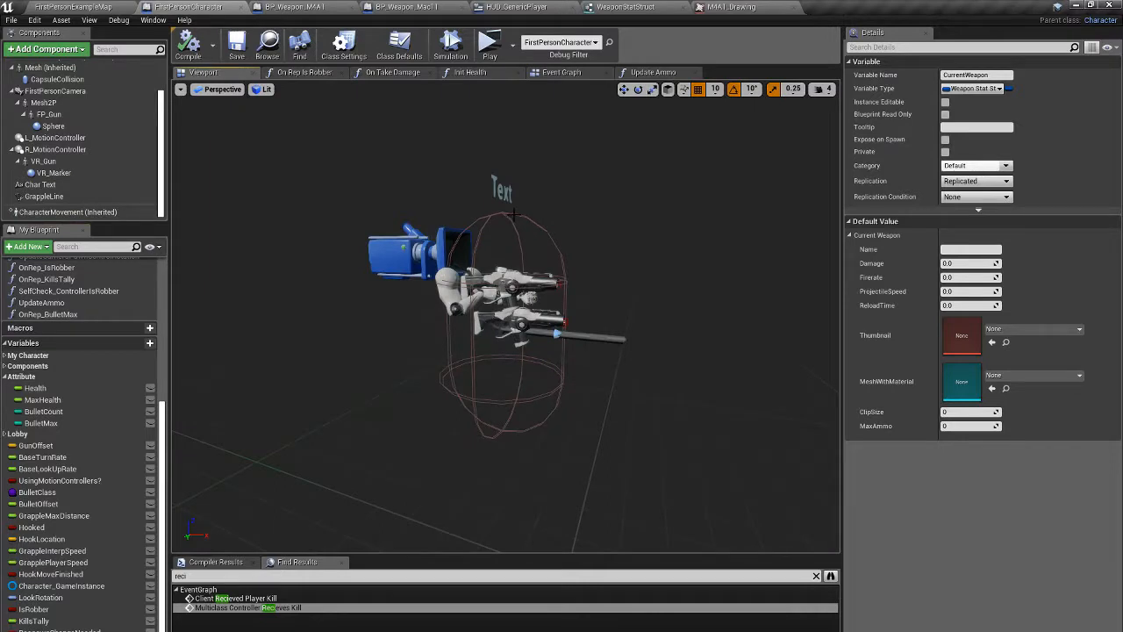
{"action": "left_click", "coordinate": [561, 72]}
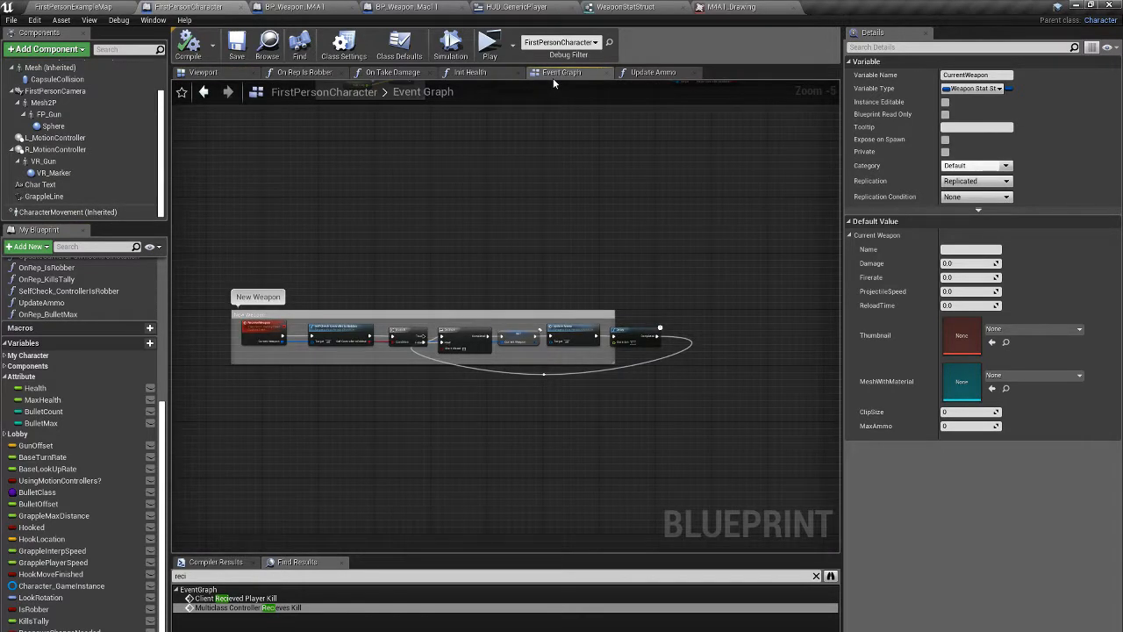
{"action": "mouse_move", "coordinate": [492, 205]}
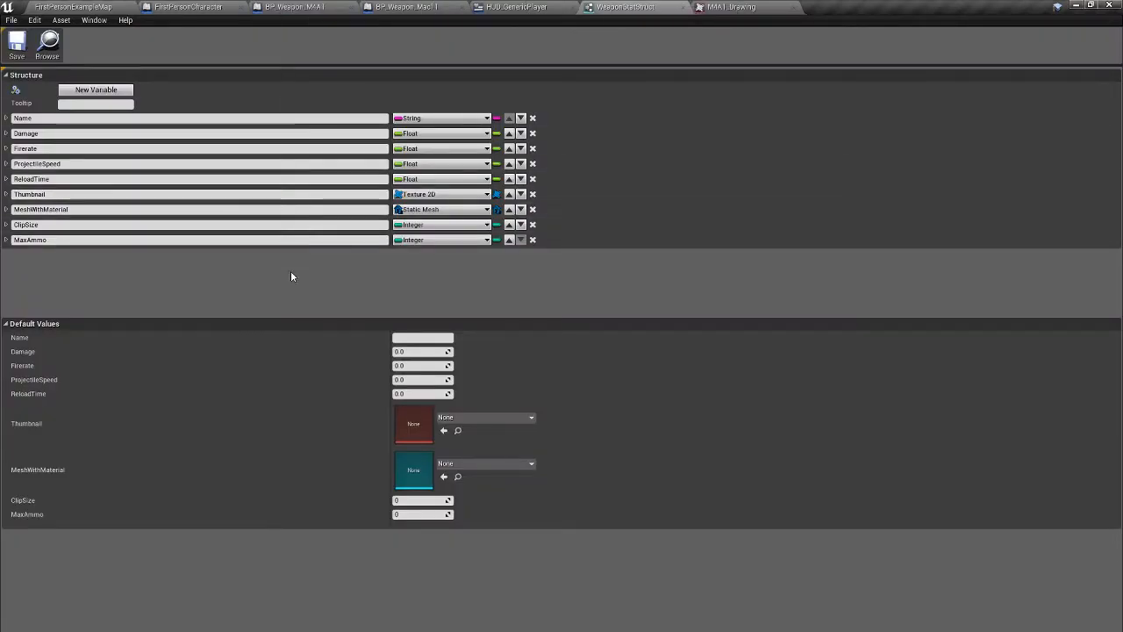
{"action": "mouse_move", "coordinate": [280, 7]}
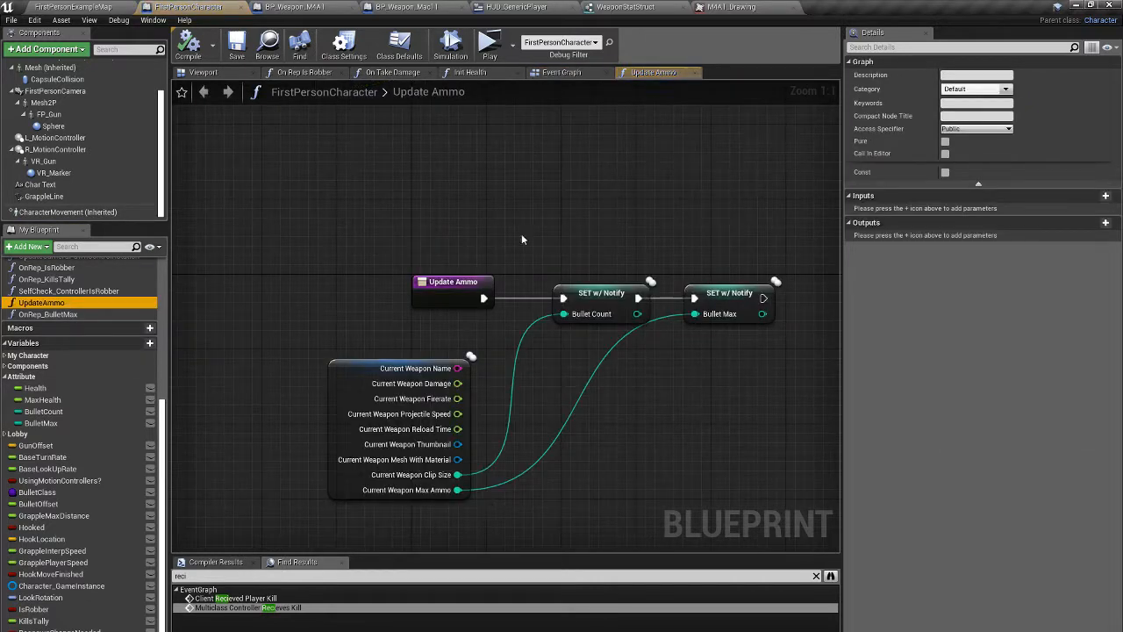
Zoom into the New Weapon comment group in FirstPersonCharacter's Event Graph
{"action": "left_click", "coordinate": [561, 72]}
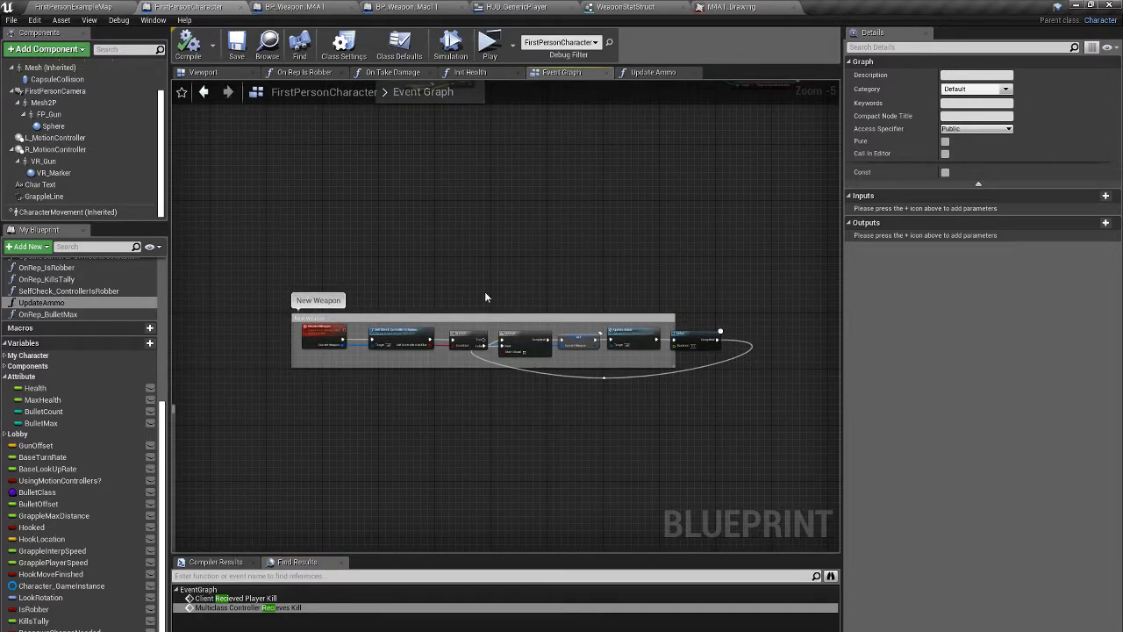
{"action": "scroll", "scroll_direction": "down", "scroll_amount": 3}
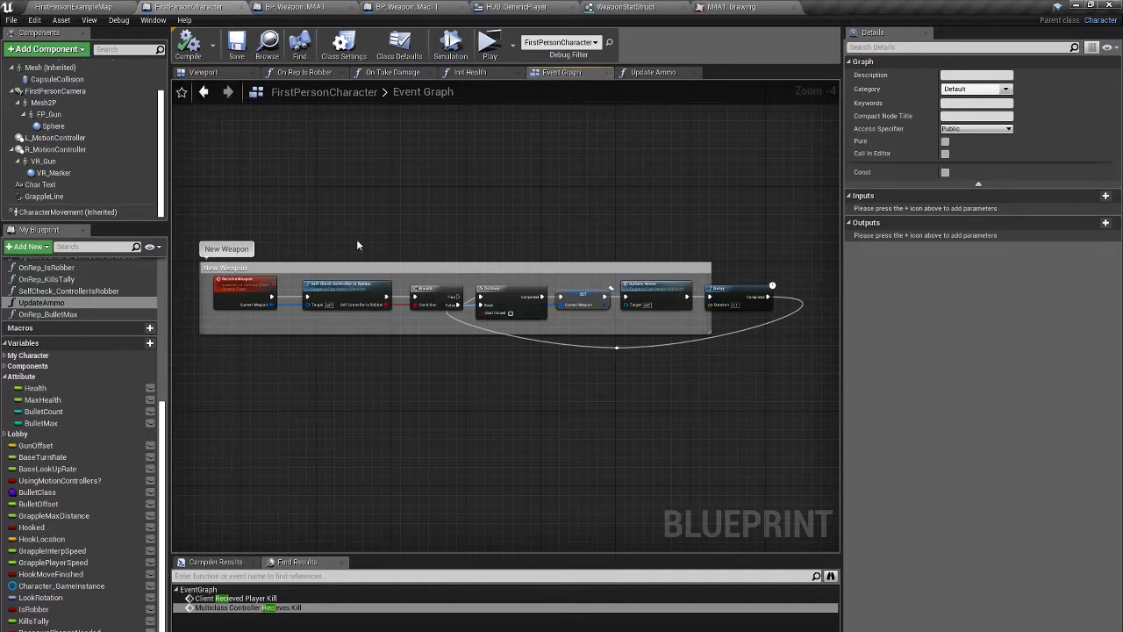
{"action": "mouse_move", "coordinate": [141, 612]}
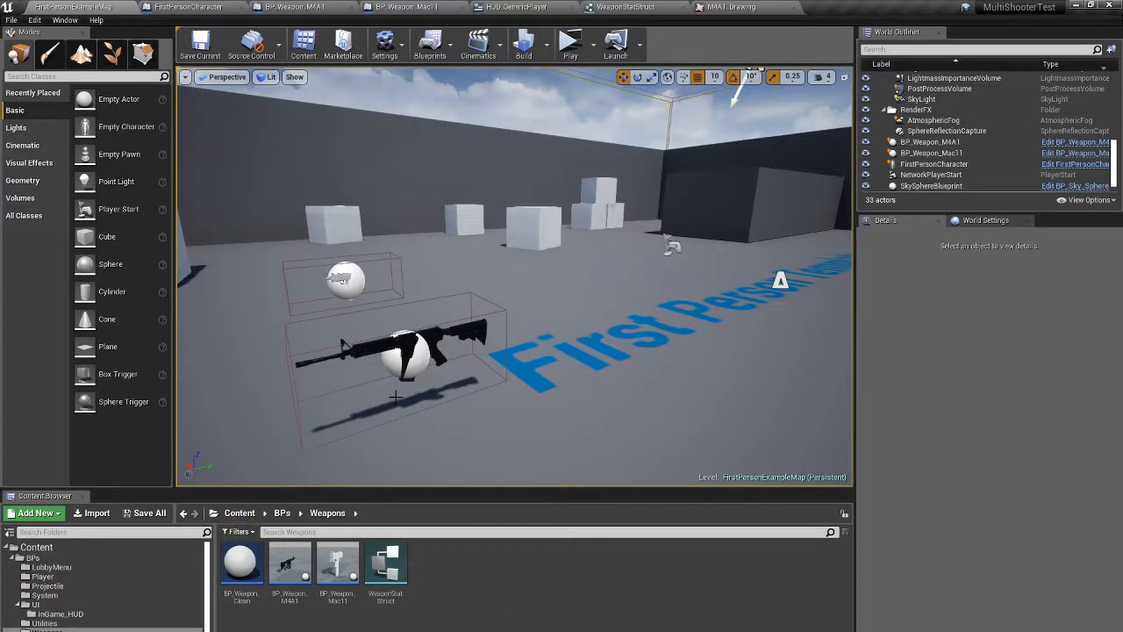
{"action": "mouse_move", "coordinate": [410, 445]}
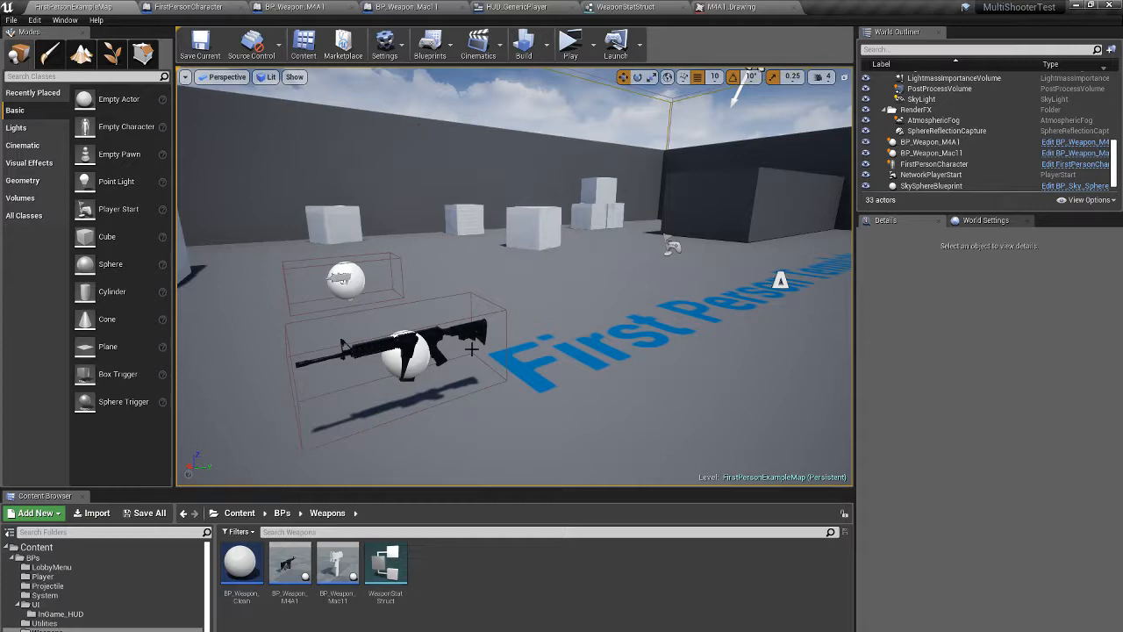
Switch to the FirstPersonExampleMap tab with the M4A1 and Mac11 pickups
{"action": "left_click", "coordinate": [569, 44]}
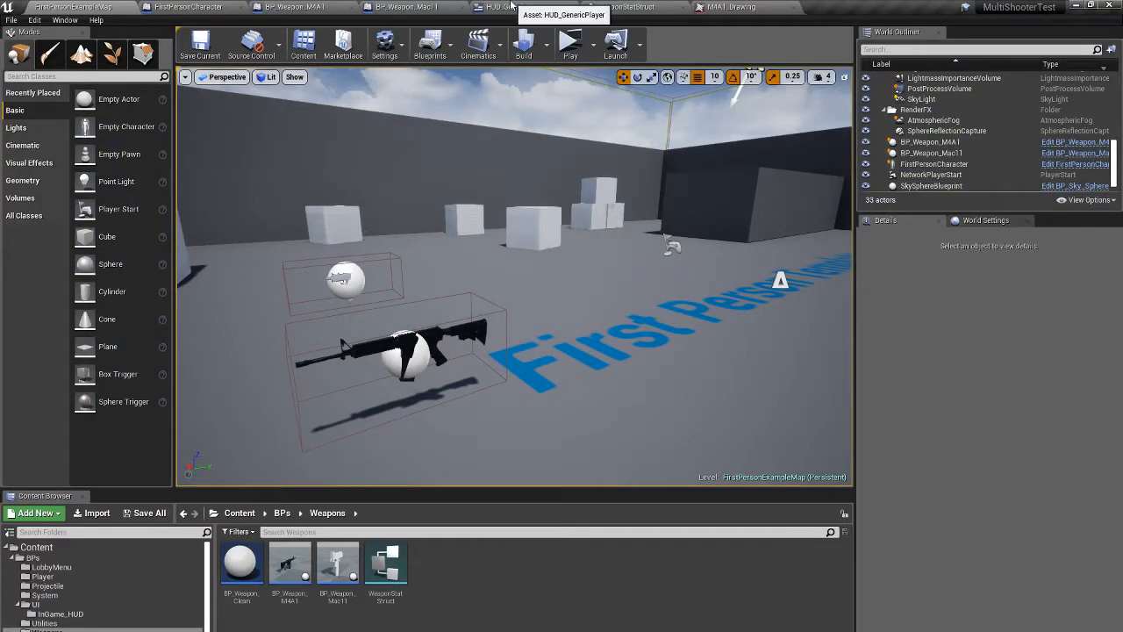
Check HUD_GenericPlayer's ammo function, then bring up FirstPersonCharacter's Event Graph
{"action": "left_click", "coordinate": [513, 7]}
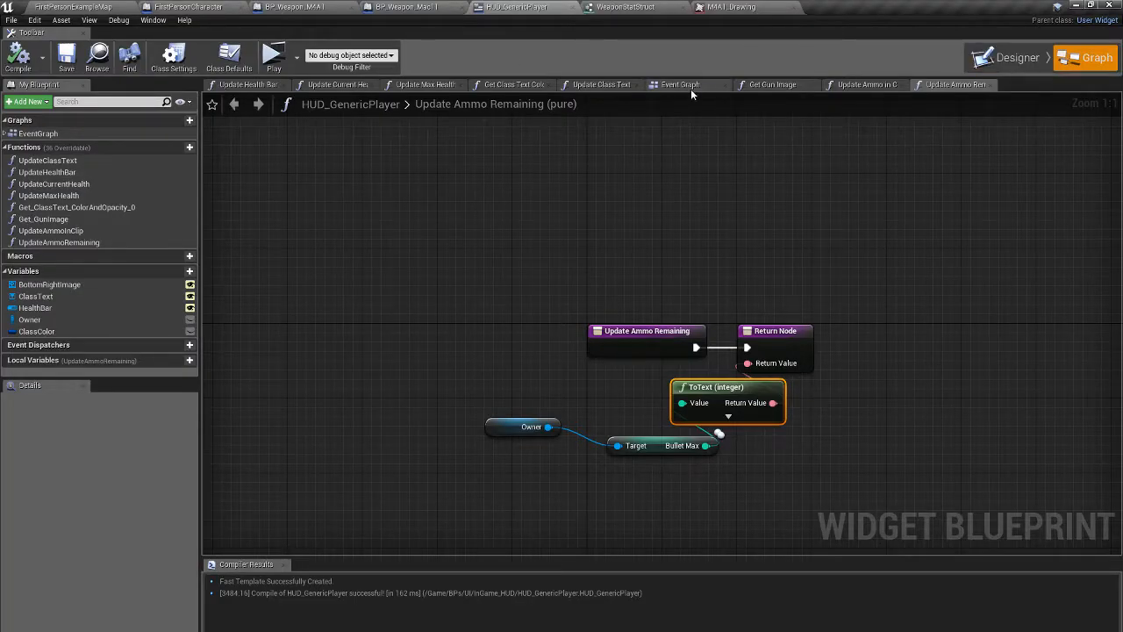
{"action": "left_click", "coordinate": [1006, 57]}
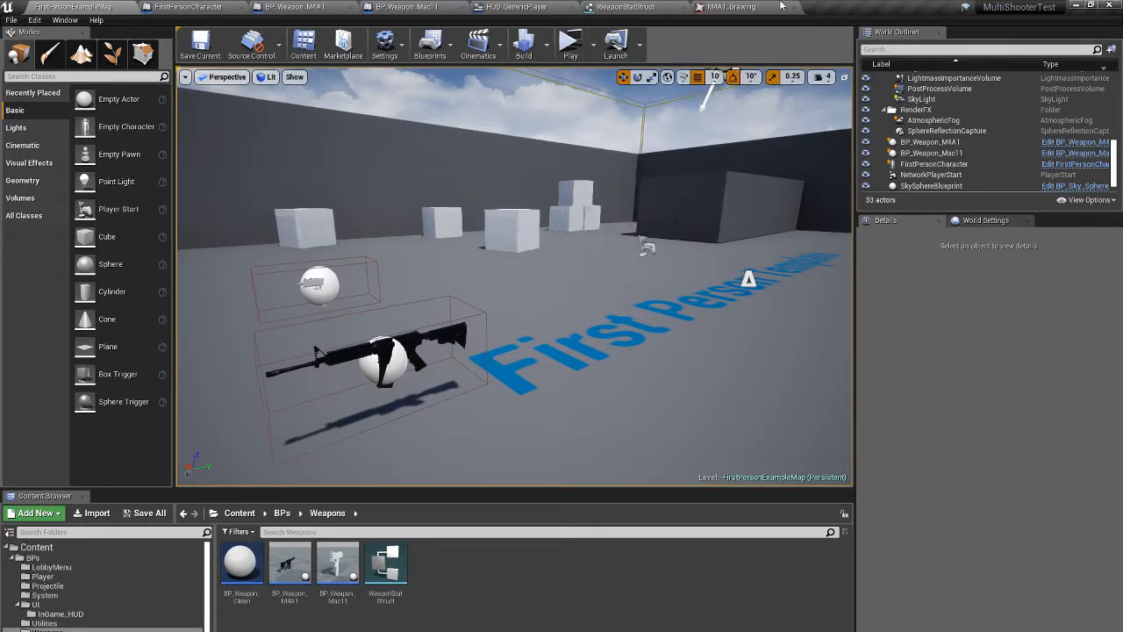
{"action": "left_click", "coordinate": [517, 7]}
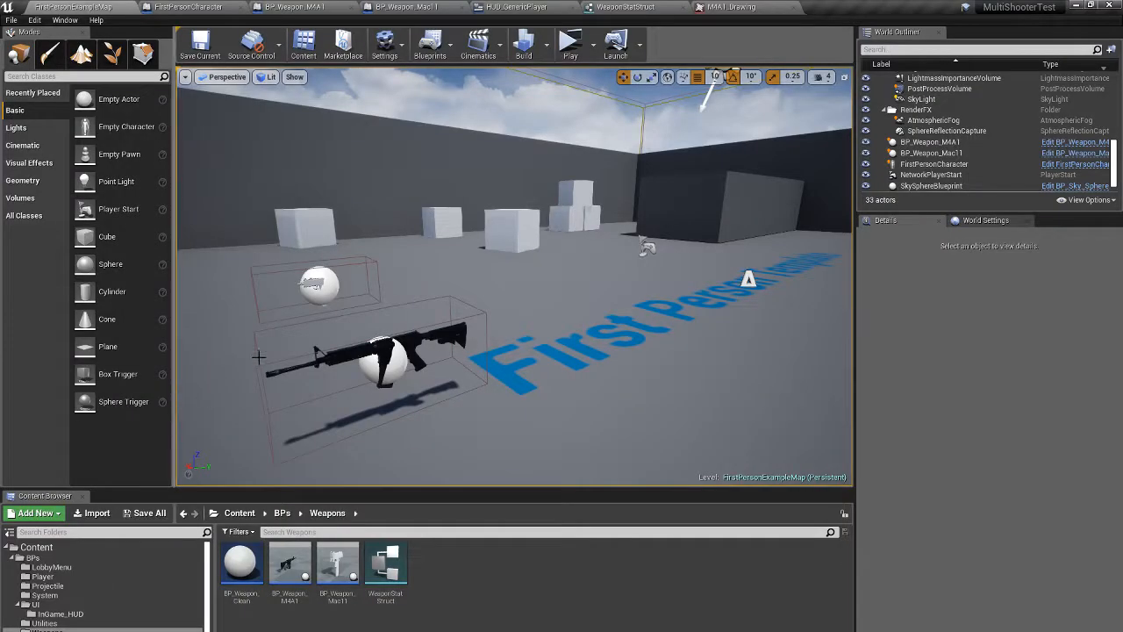
{"action": "mouse_move", "coordinate": [520, 353]}
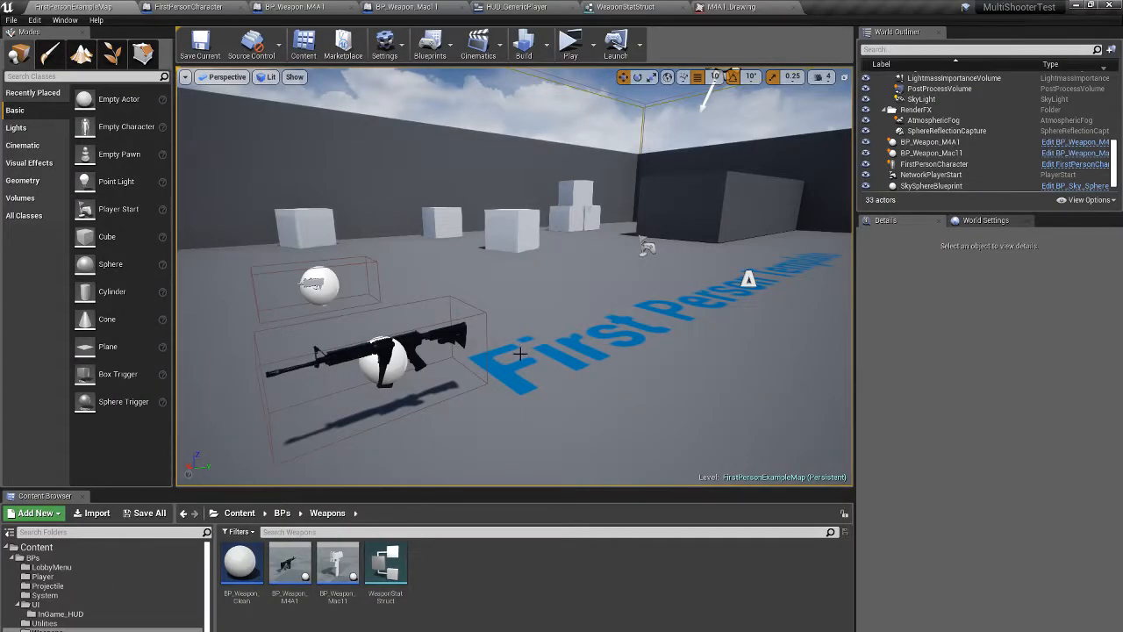
{"action": "left_click", "coordinate": [189, 7]}
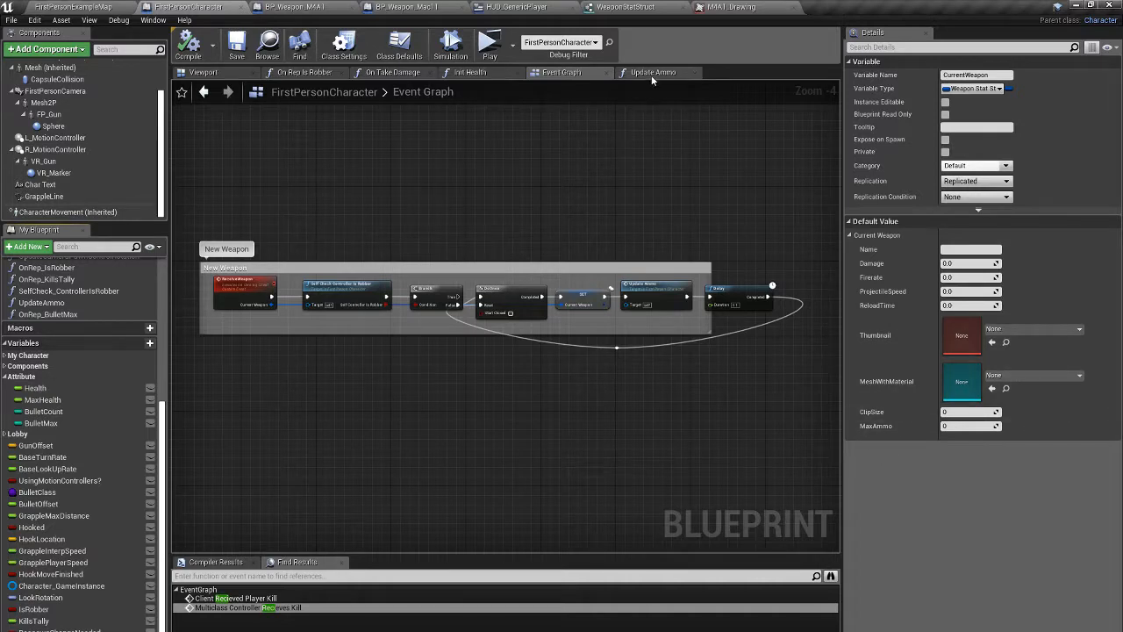
Glance at Update Ammo and the Event Graph, then return to FirstPersonExampleMap
{"action": "left_click", "coordinate": [655, 72]}
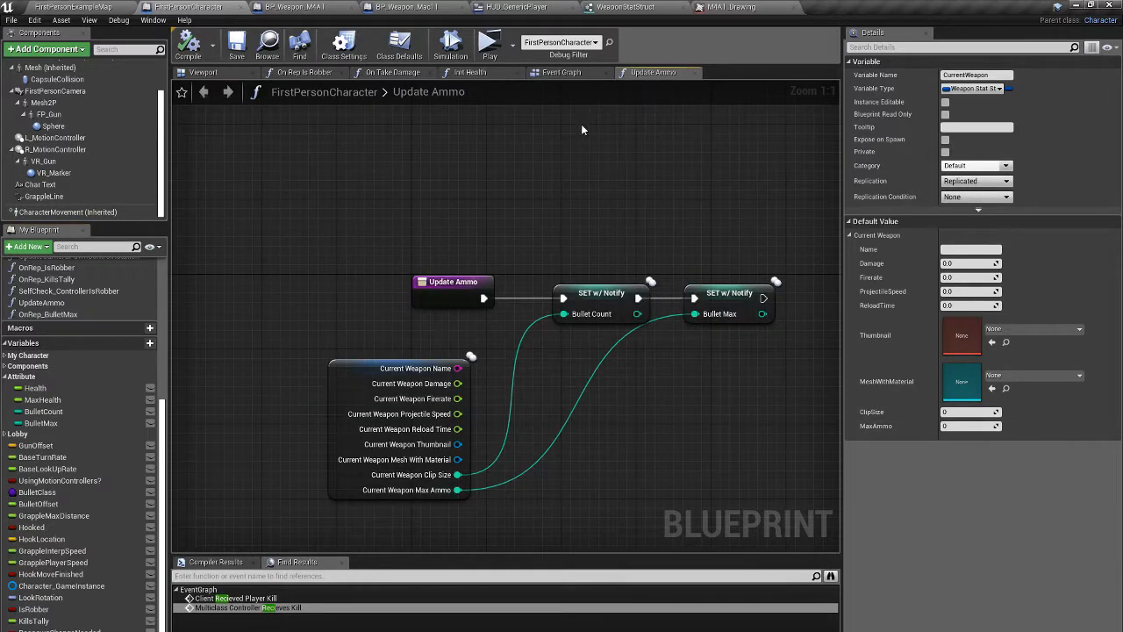
{"action": "left_click", "coordinate": [564, 72]}
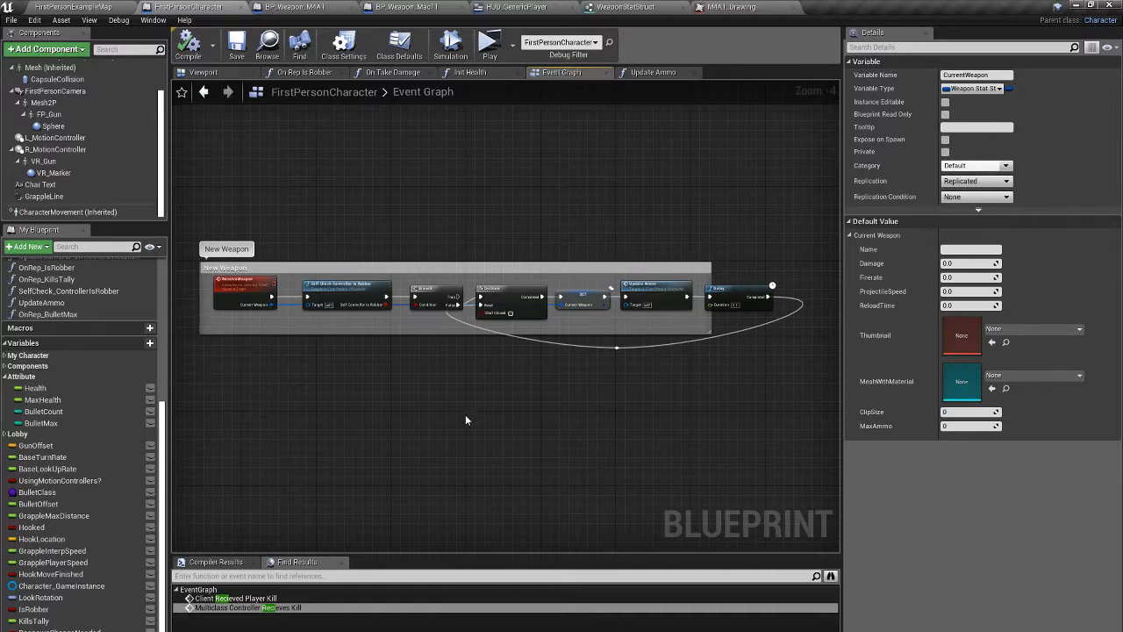
{"action": "mouse_move", "coordinate": [443, 317]}
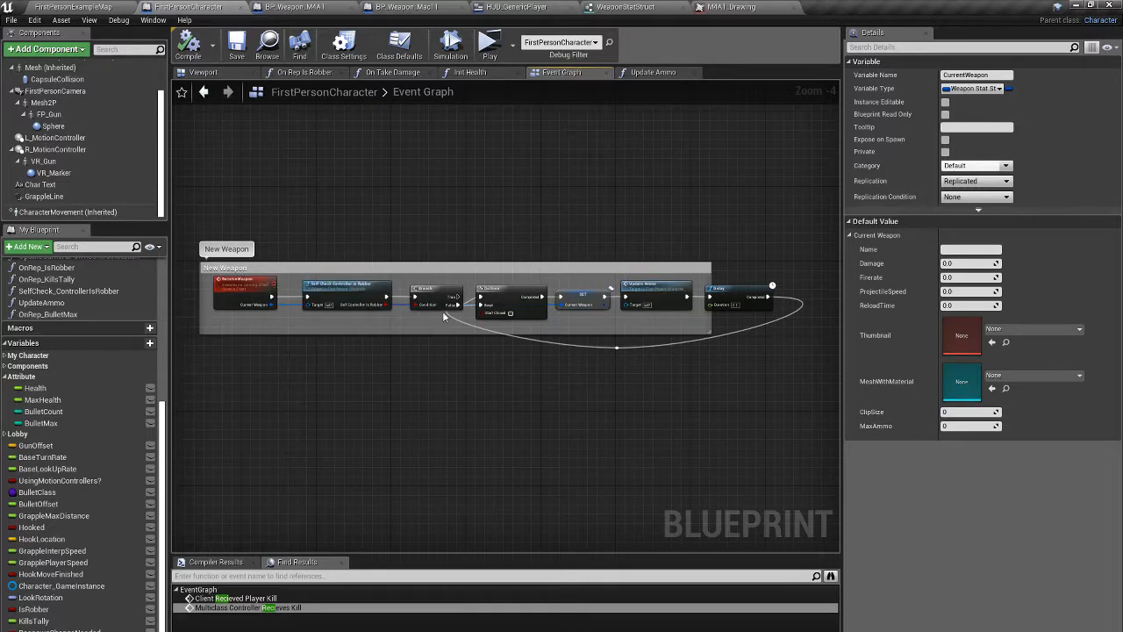
{"action": "mouse_move", "coordinate": [43, 411]}
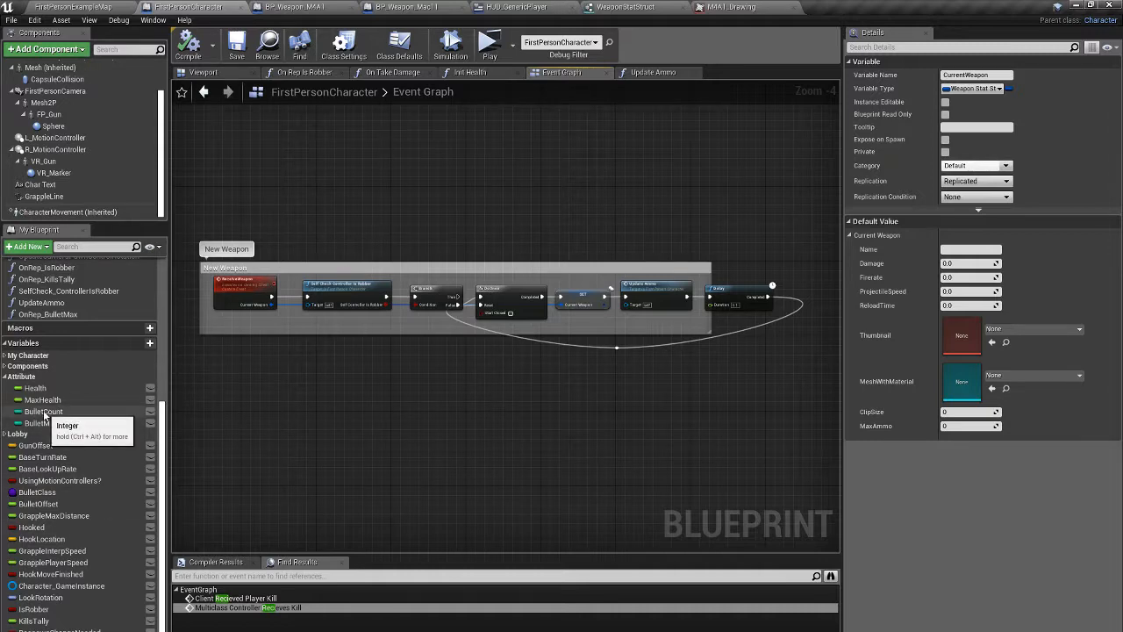
{"action": "mouse_move", "coordinate": [347, 265]}
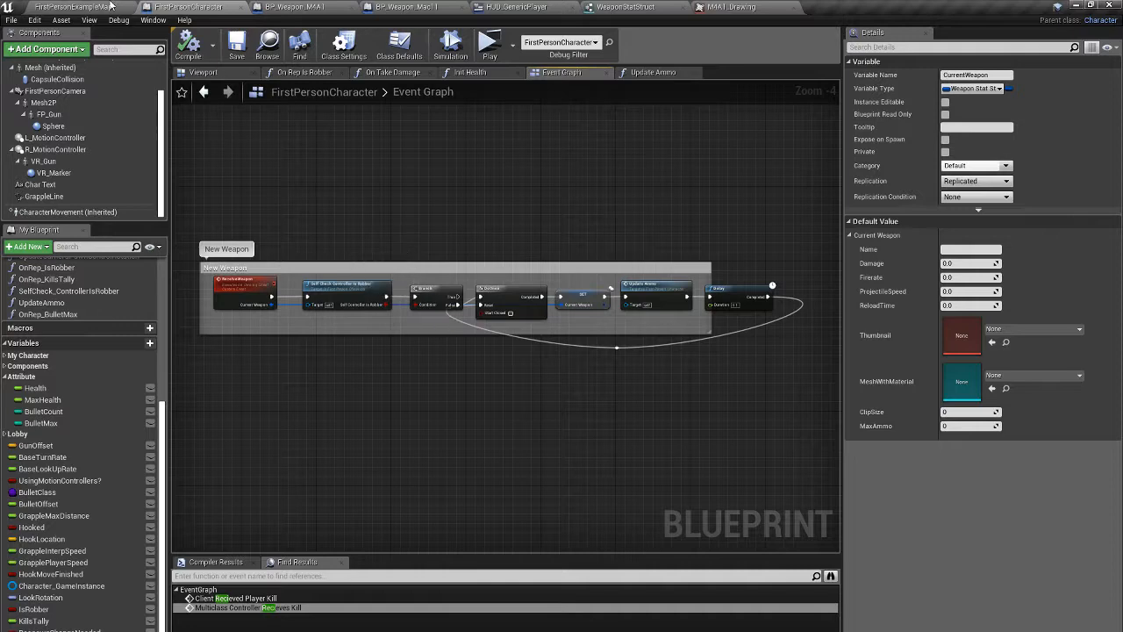
{"action": "left_click", "coordinate": [79, 7]}
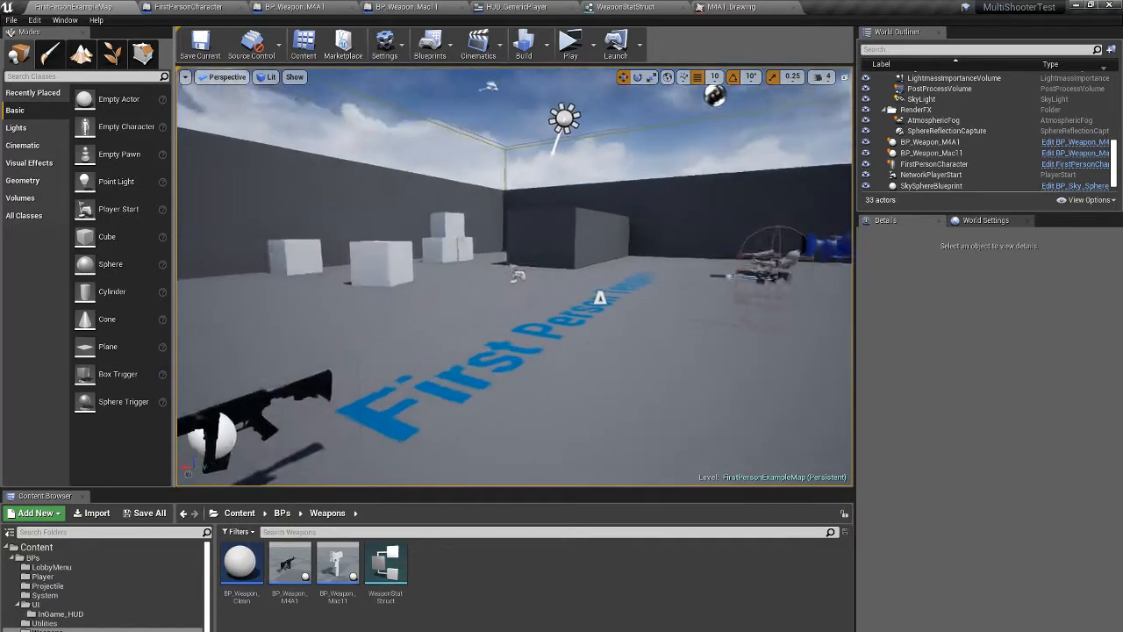
{"action": "left_click", "coordinate": [294, 7]}
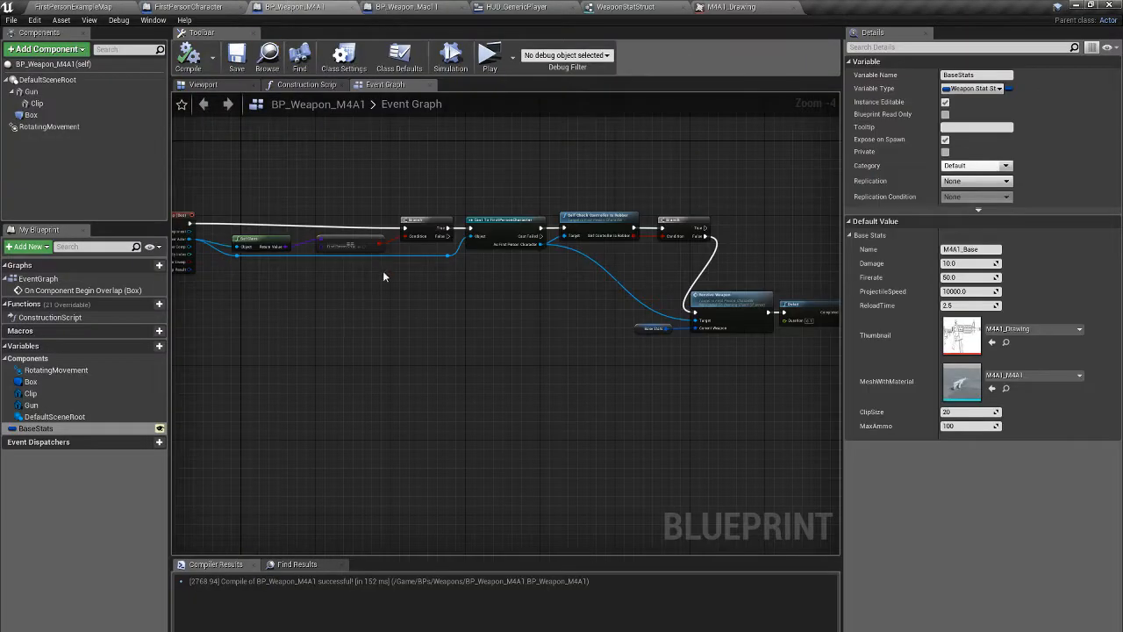
{"action": "left_click", "coordinate": [189, 7]}
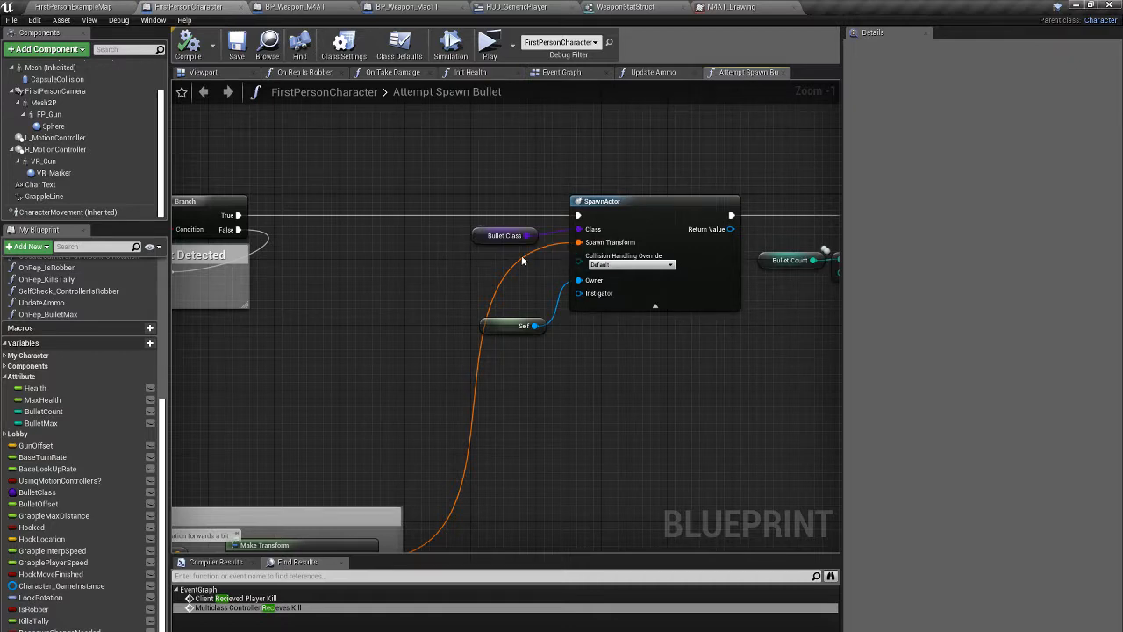
{"action": "left_click", "coordinate": [74, 7]}
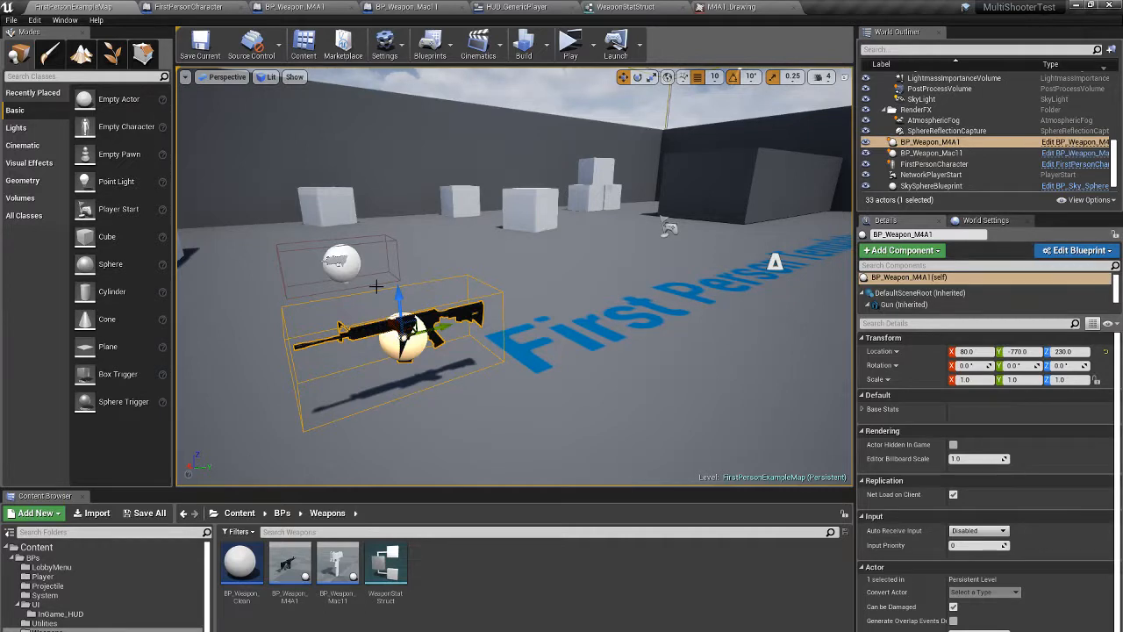
Open Mac11_Drawing from the Content > UIElements folder in a new tab
{"action": "left_click", "coordinate": [932, 152]}
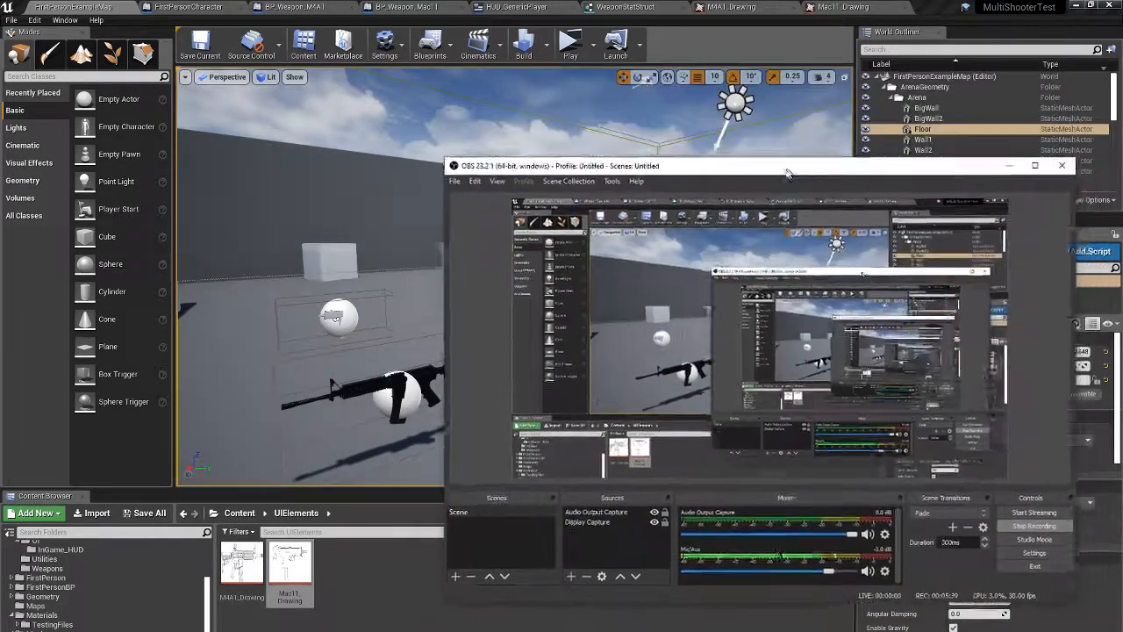
{"action": "left_click_drag", "start_coordinate": [787, 170], "coordinate": [767, 206]}
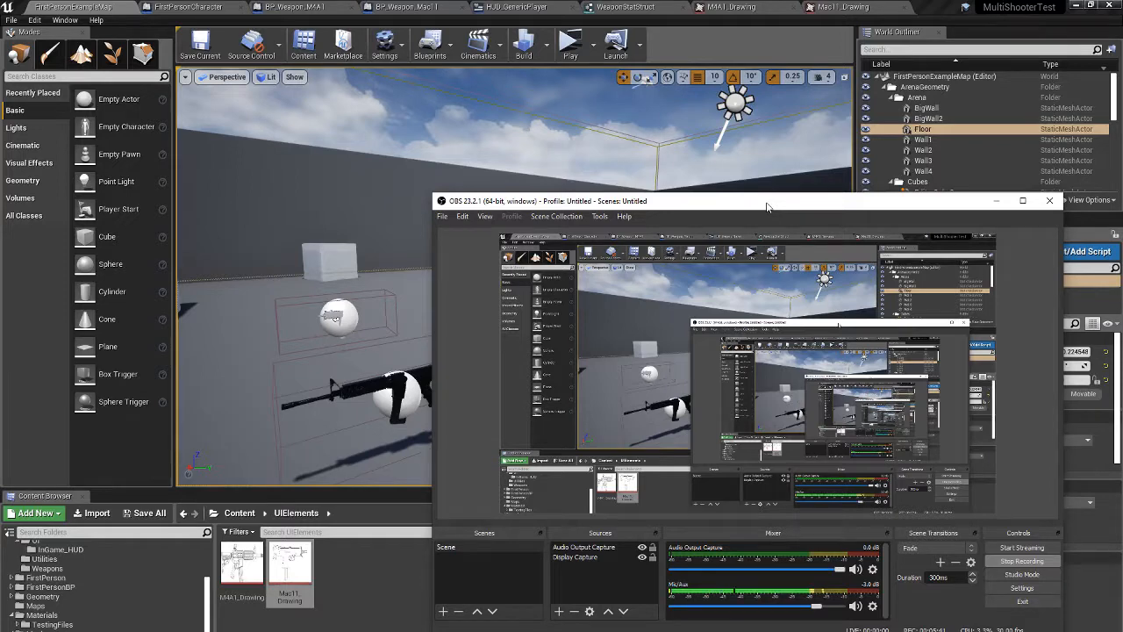